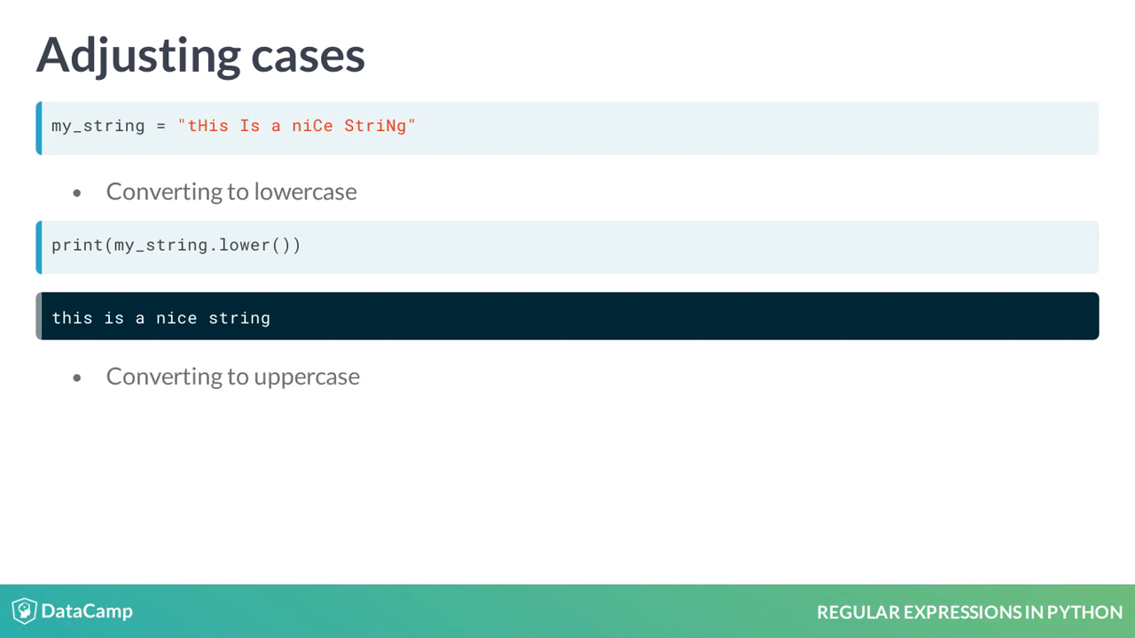
# Advance to the capitalize() example producing "This is a nice string".
pyautogui.press('right')
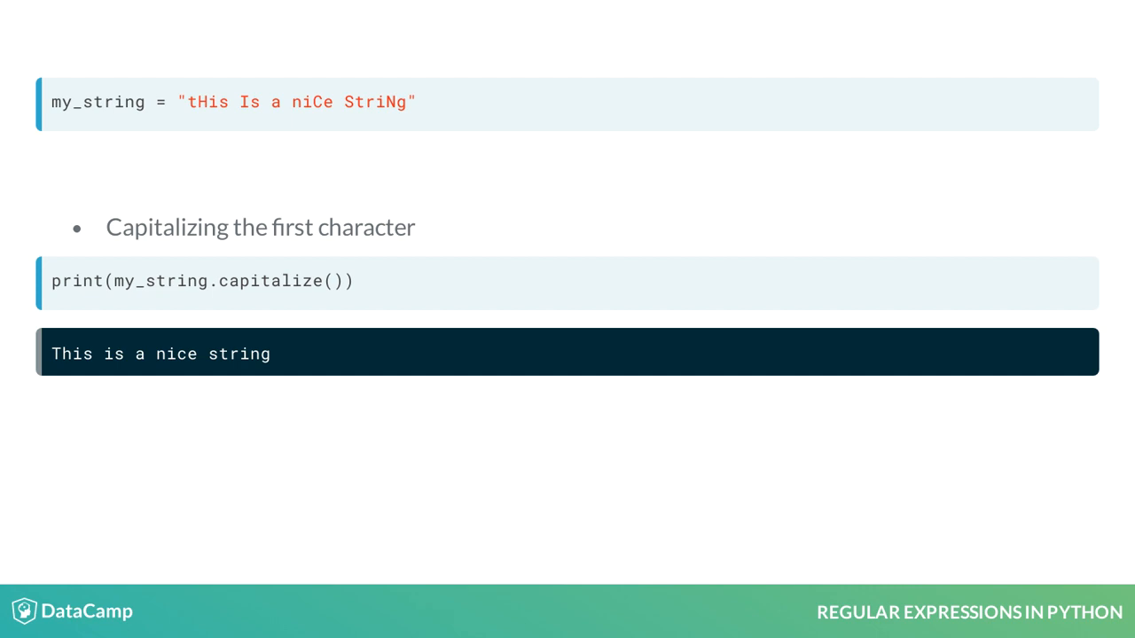
pyautogui.press('Right')
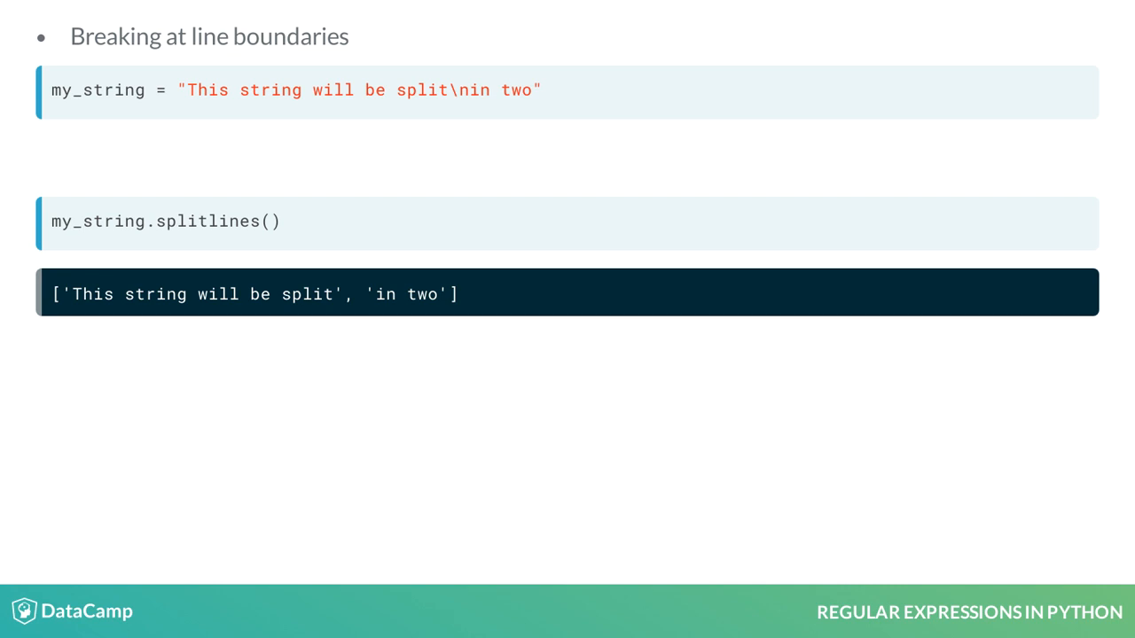
# Advance past splitlines() to the Joining slide introducing sep.join(iterable).
pyautogui.press('Right')
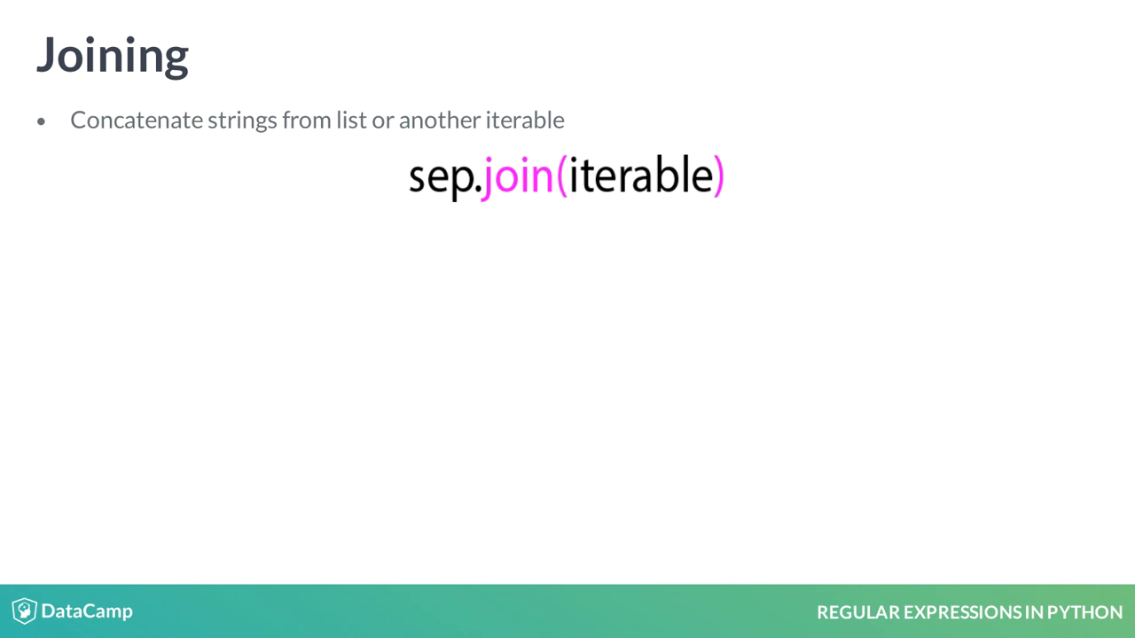
# Begin the join code example by entering the 'my_lis' list variable.
pyautogui.write('my_lis')
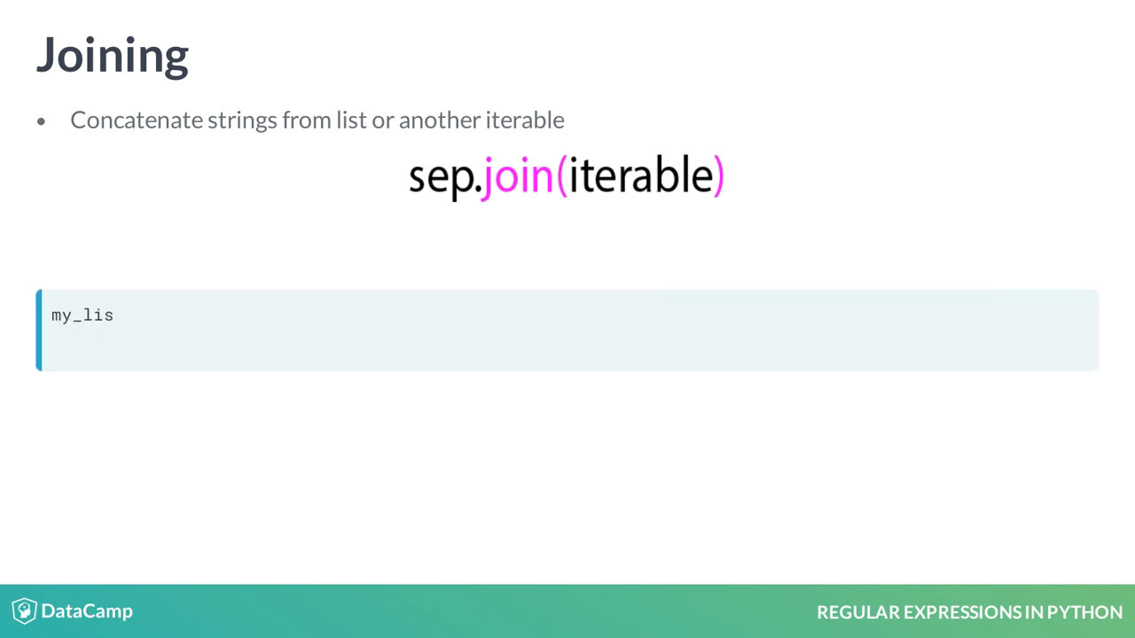